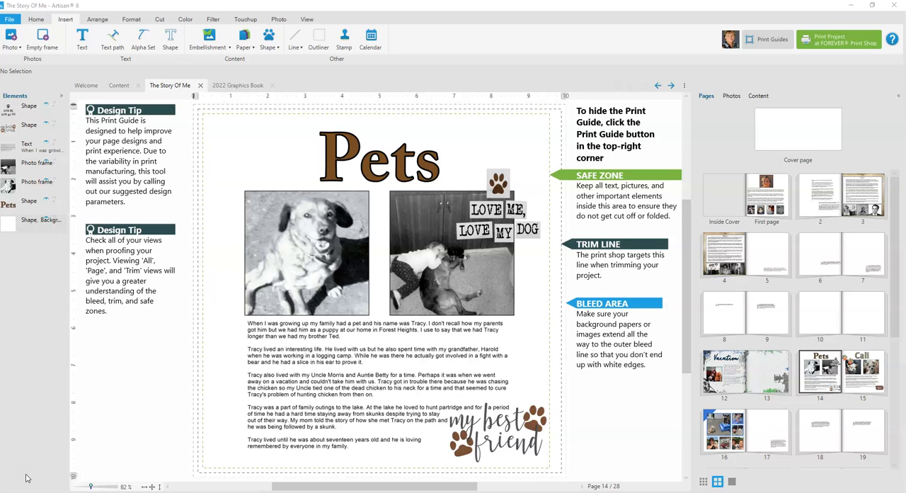
{"action": "mouse_move", "coordinate": [900, 269]}
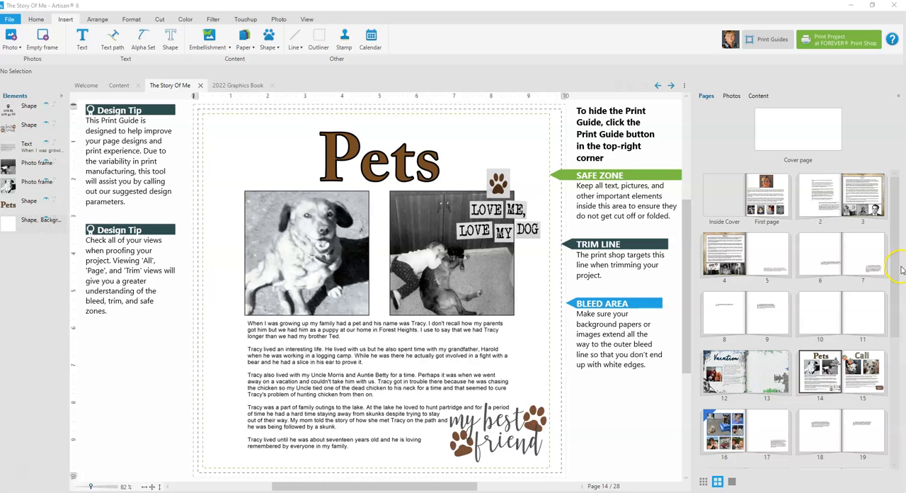
Scroll the Pages panel and open page 5, the week-five parents' work prompt
{"action": "scroll", "scroll_direction": "down", "scroll_amount": 3}
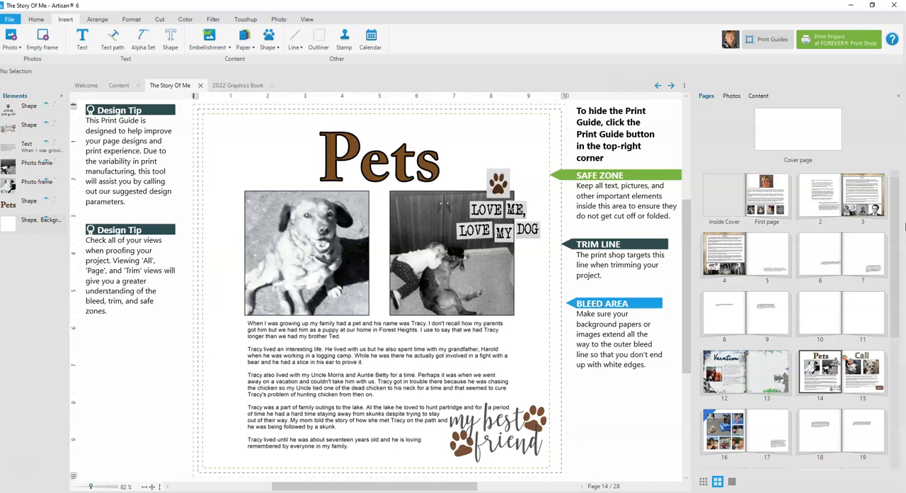
{"action": "mouse_move", "coordinate": [529, 259]}
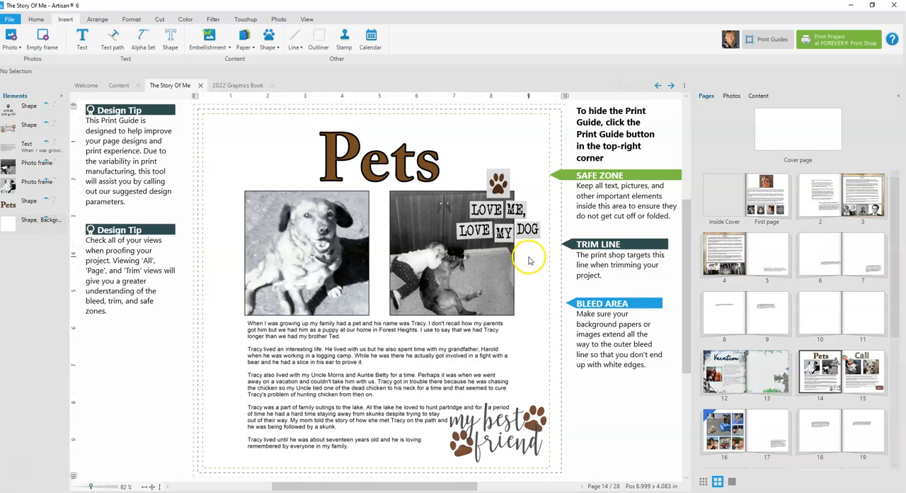
{"action": "mouse_move", "coordinate": [861, 253]}
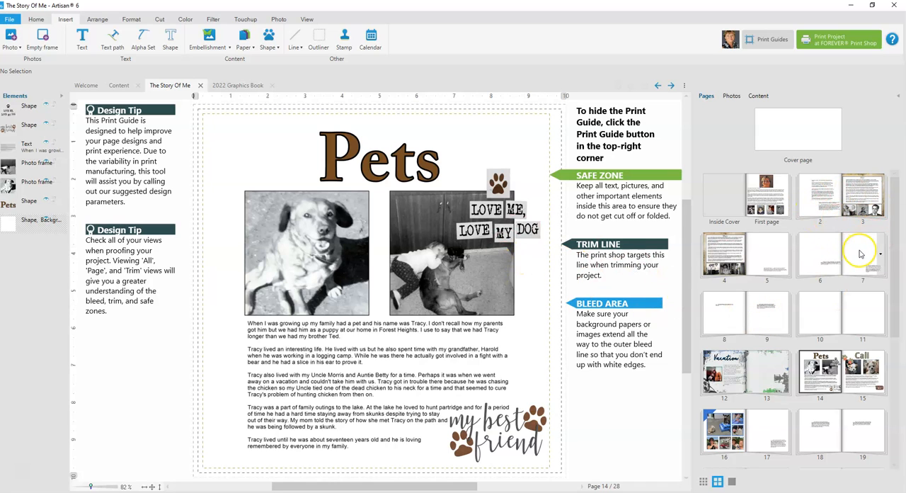
{"action": "mouse_move", "coordinate": [862, 252]}
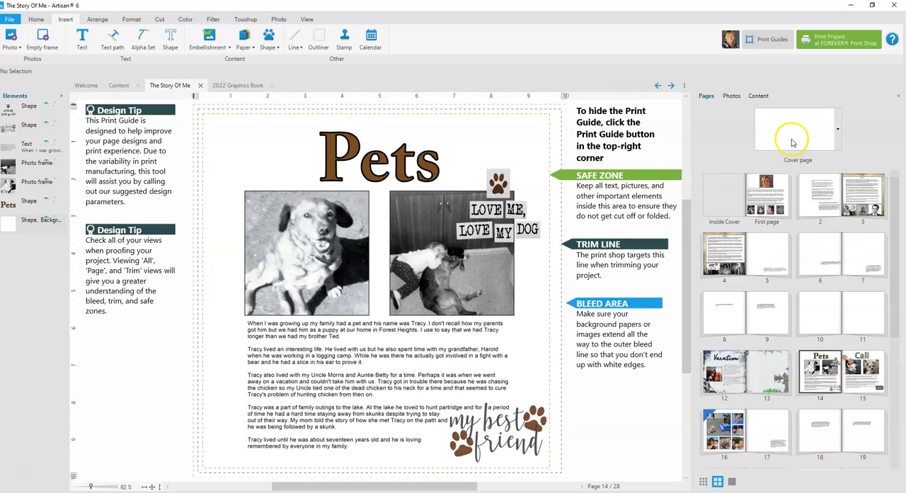
{"action": "mouse_move", "coordinate": [723, 211]}
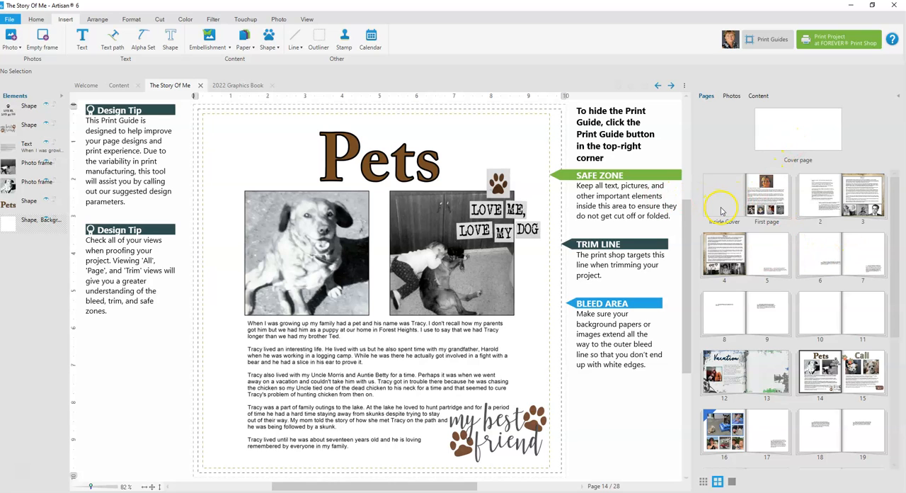
{"action": "mouse_move", "coordinate": [770, 209]}
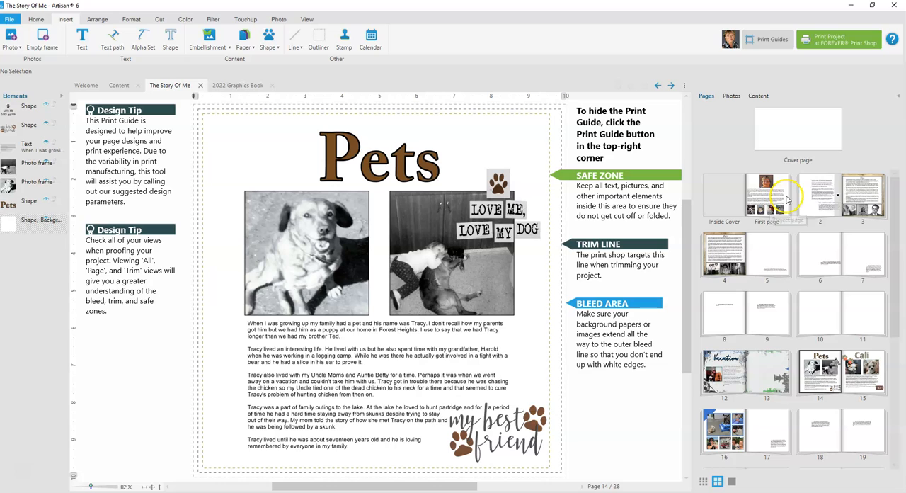
{"action": "mouse_move", "coordinate": [774, 201]}
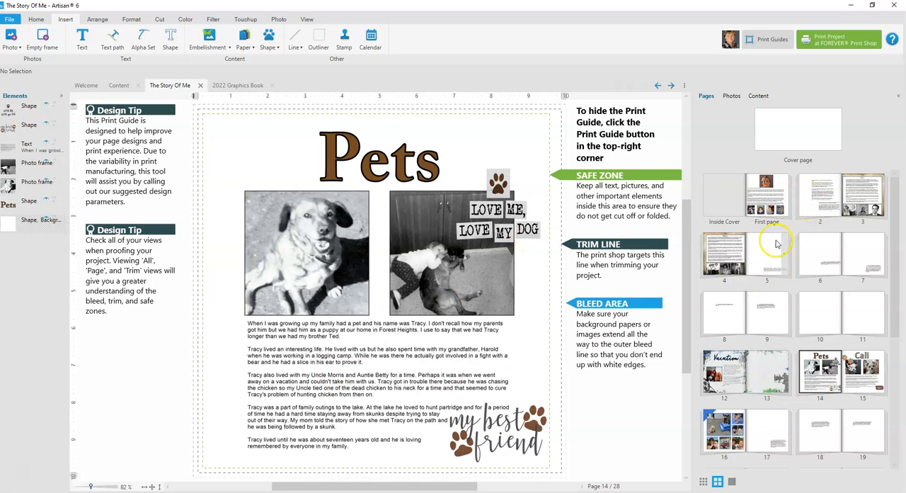
{"action": "left_click", "coordinate": [767, 251]}
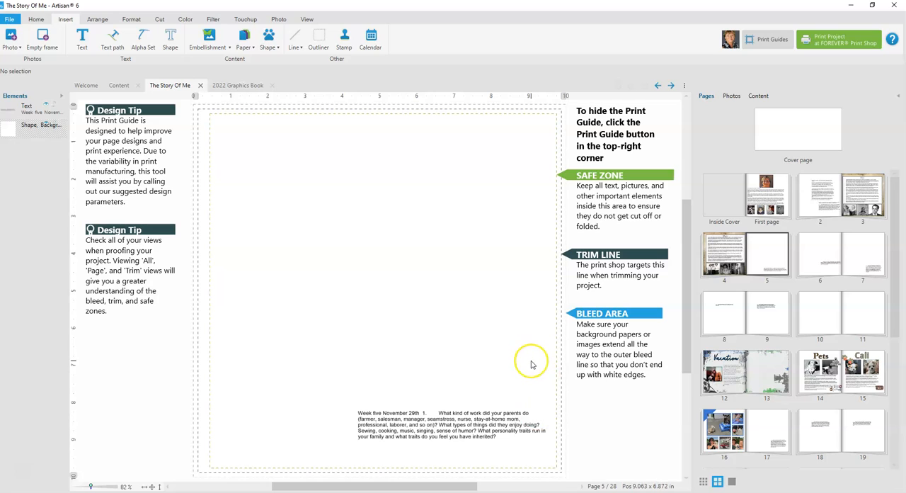
{"action": "mouse_move", "coordinate": [533, 364]}
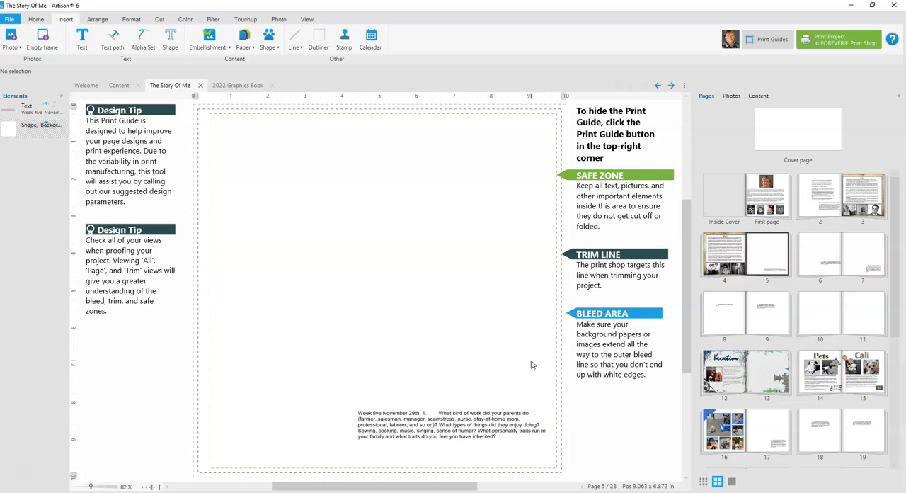
{"action": "mouse_move", "coordinate": [790, 249]}
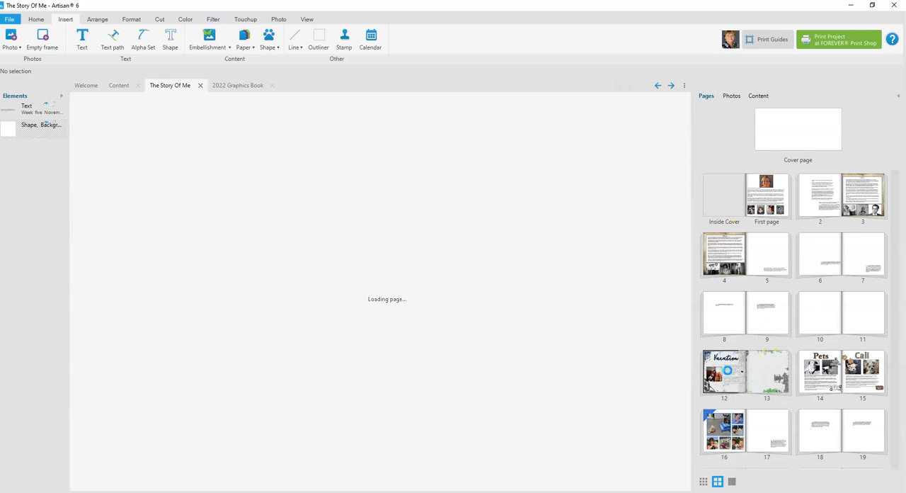
Open page 12, the Vacation layout with the 1970 California story
{"action": "left_click", "coordinate": [724, 371]}
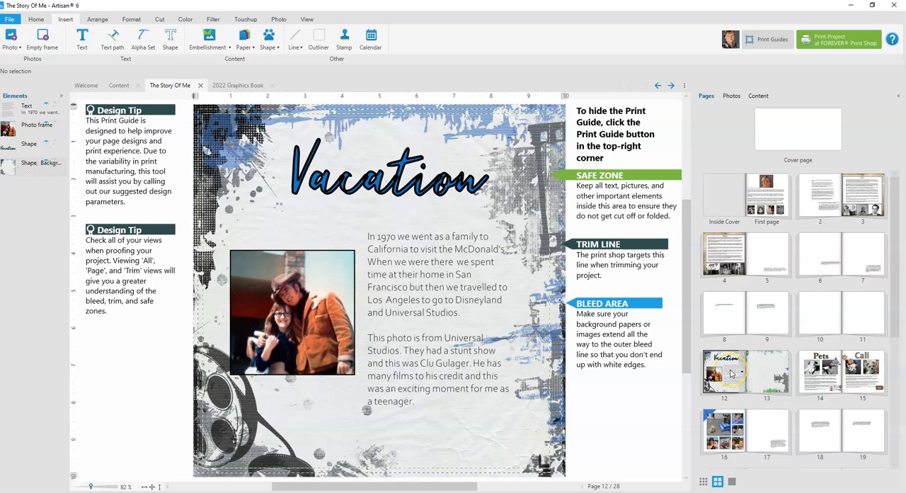
{"action": "mouse_move", "coordinate": [731, 373]}
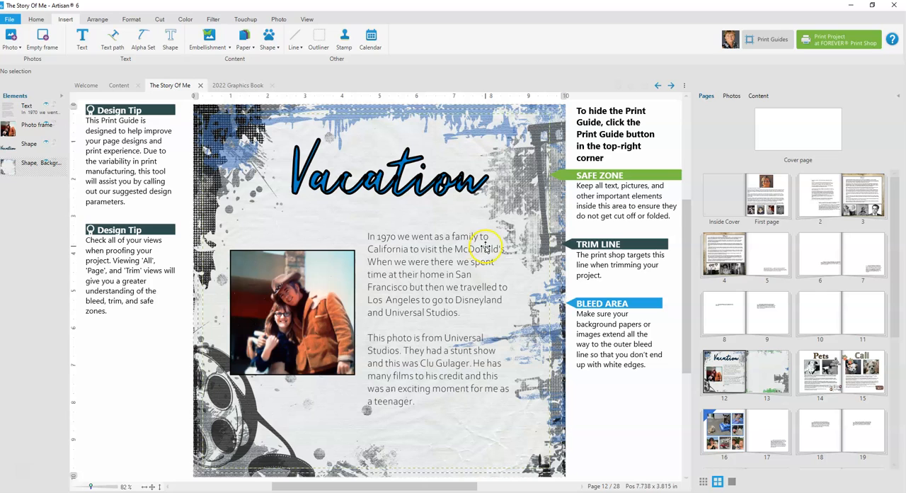
{"action": "mouse_move", "coordinate": [506, 224]}
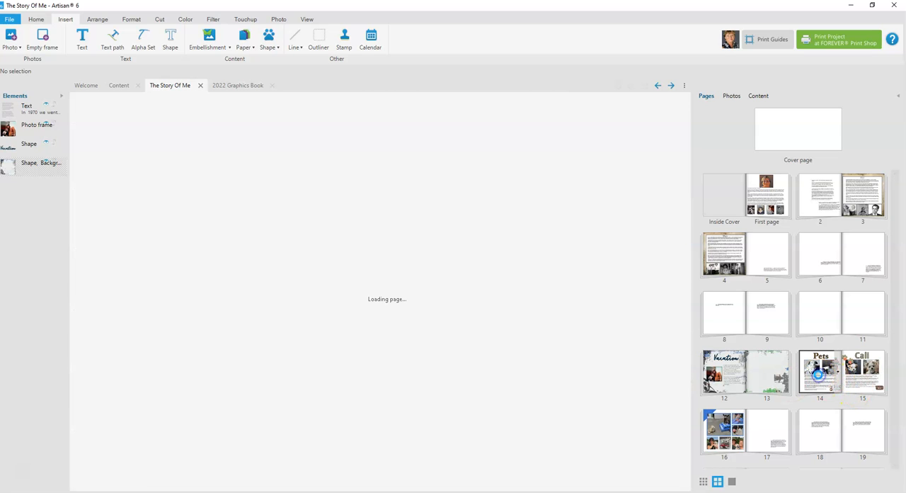
Open page 14, the finished Pets layout
{"action": "left_click", "coordinate": [822, 378]}
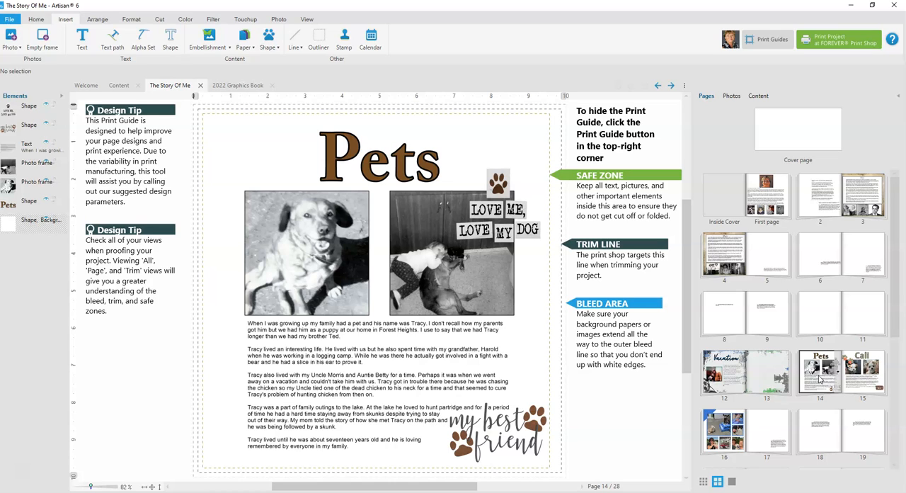
{"action": "mouse_move", "coordinate": [822, 381]}
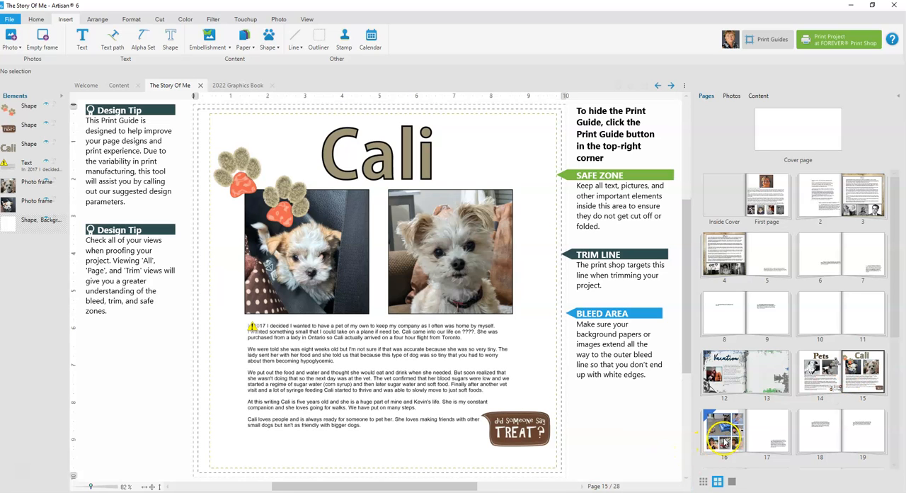
Open page 16, the collage of dogs, a goat and people
{"action": "left_click", "coordinate": [723, 442]}
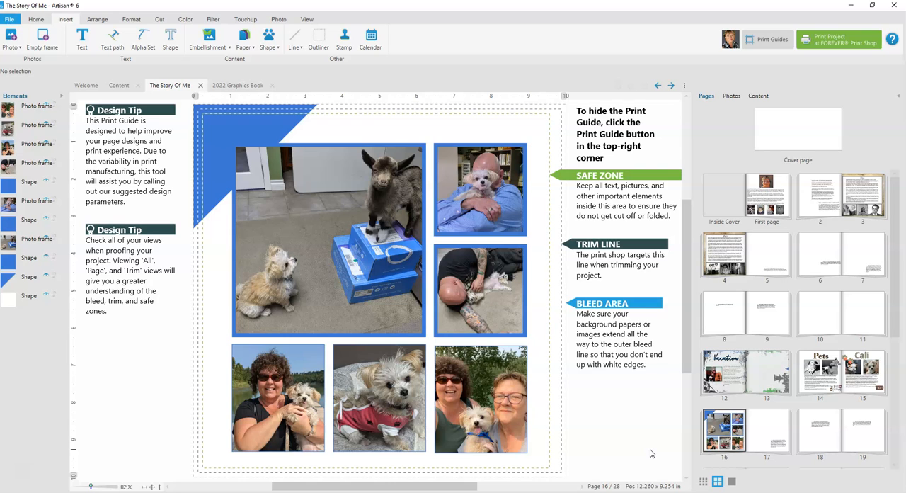
{"action": "mouse_move", "coordinate": [146, 449]}
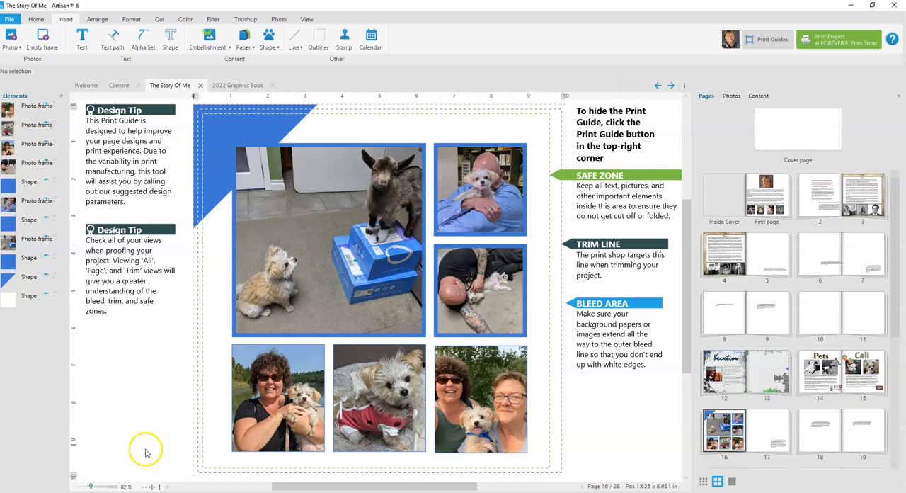